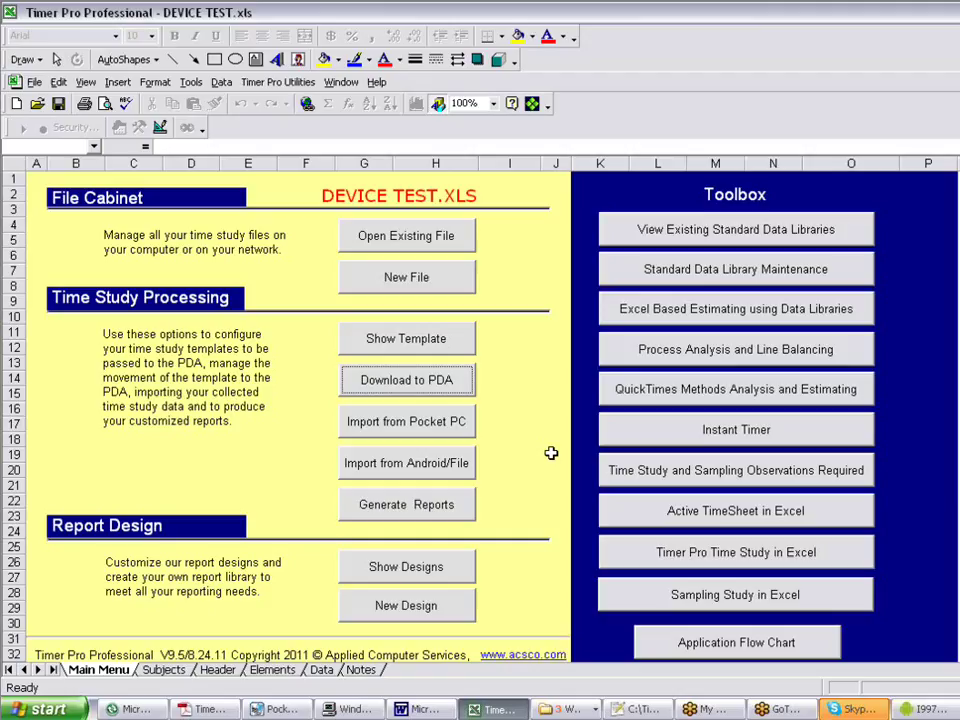
pyautogui.moveTo(568, 400)
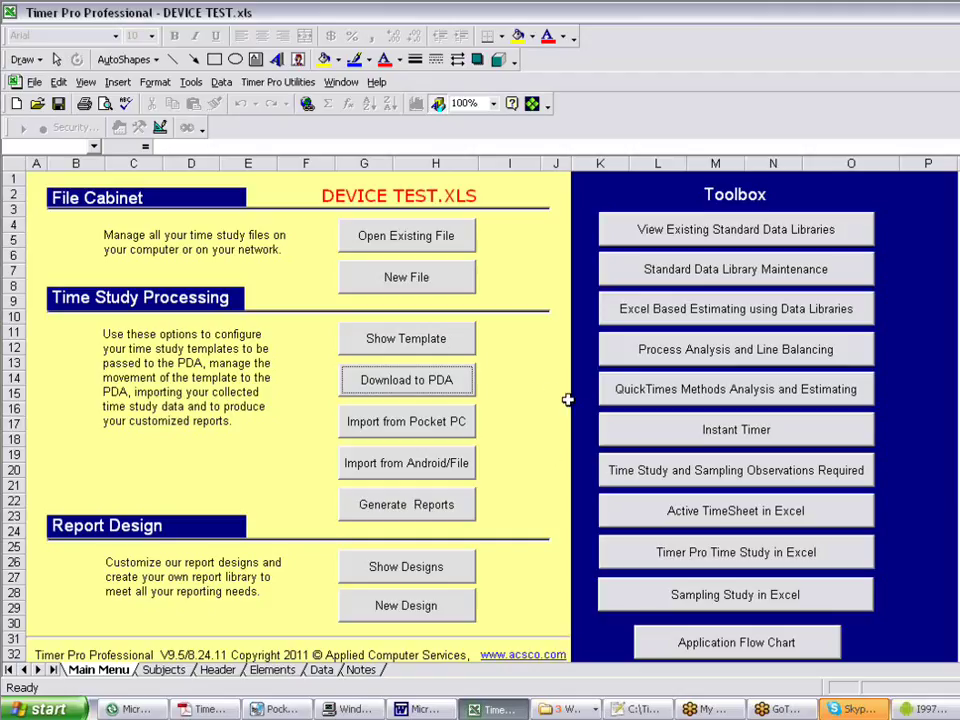
pyautogui.moveTo(410, 330)
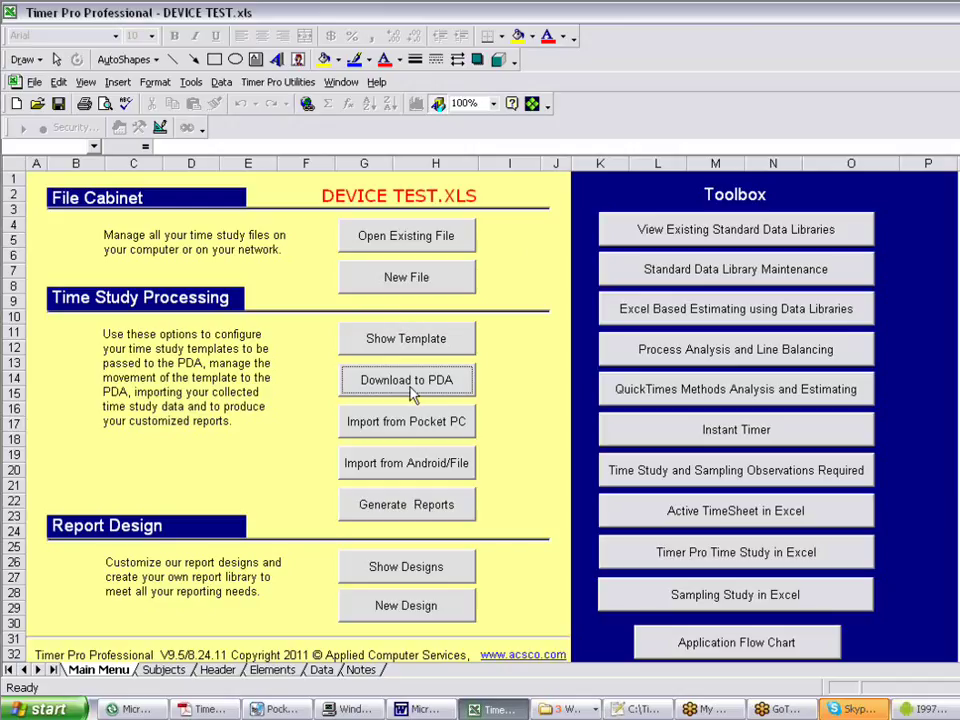
# Step: Start Download to PDA and choose the Android device format
pyautogui.click(406, 380)
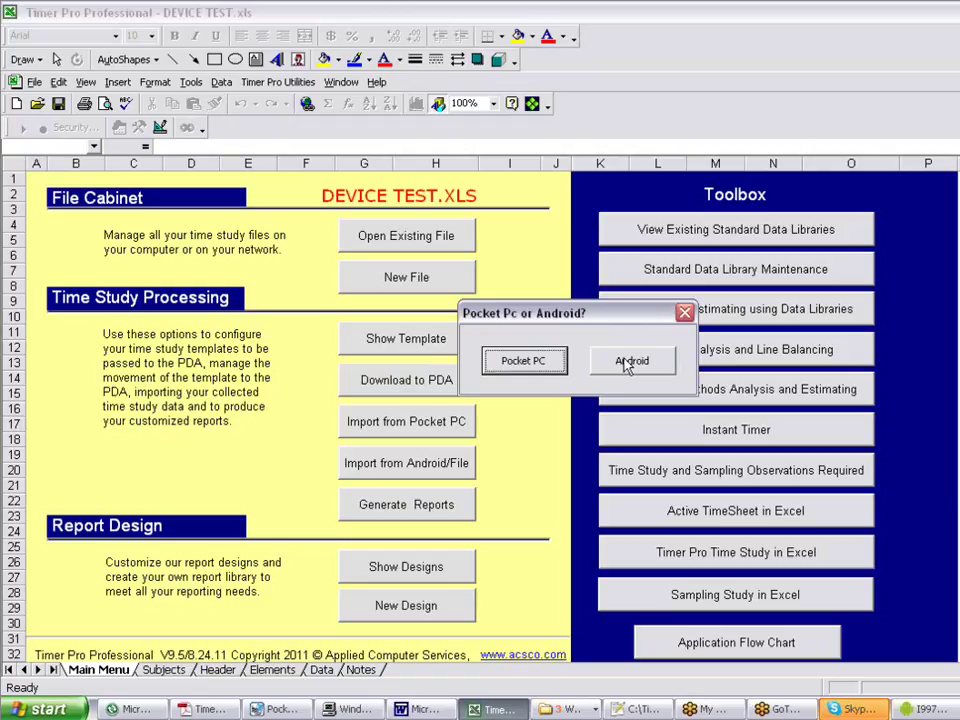
pyautogui.click(632, 360)
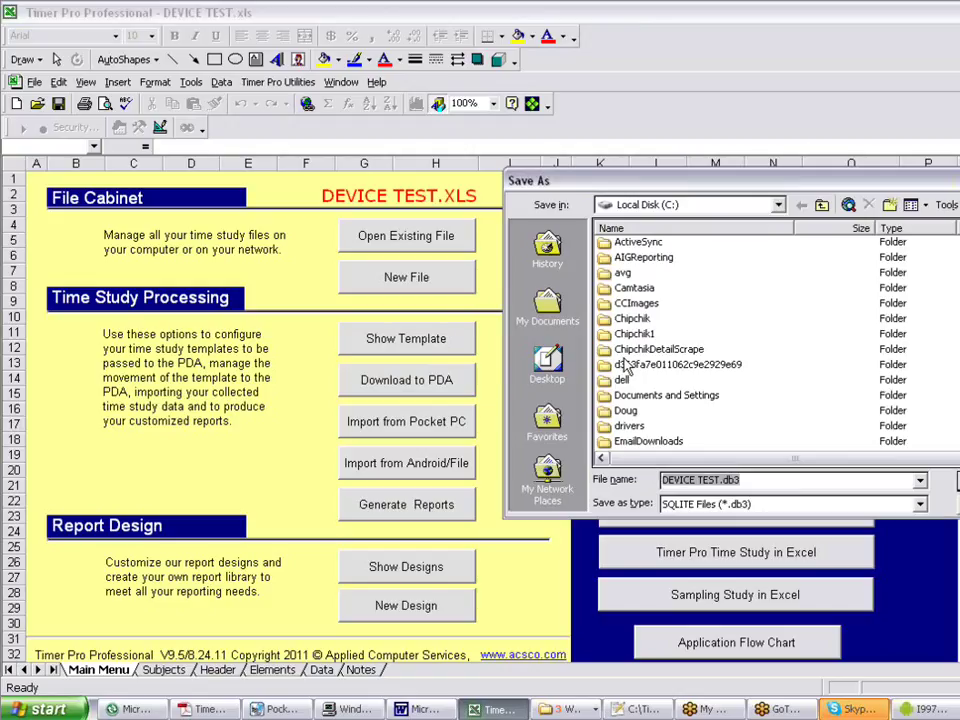
pyautogui.moveTo(790, 210)
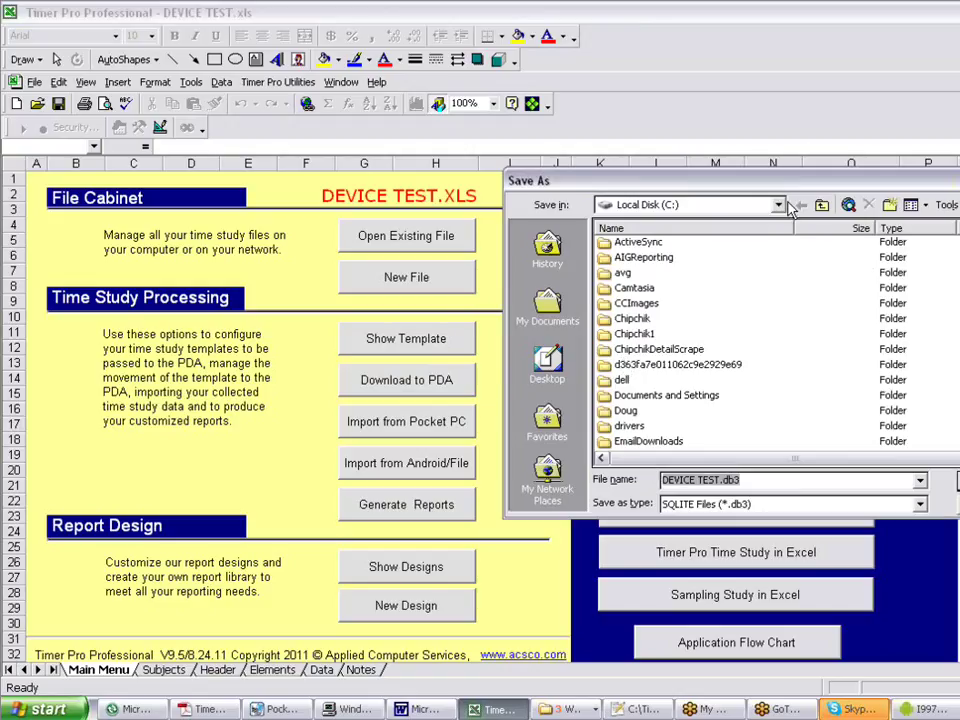
# Step: Save DEVICE TEST.db3 into C:\TimerPalm\Android Templates and acknowledge the done message
pyautogui.scroll(-3)
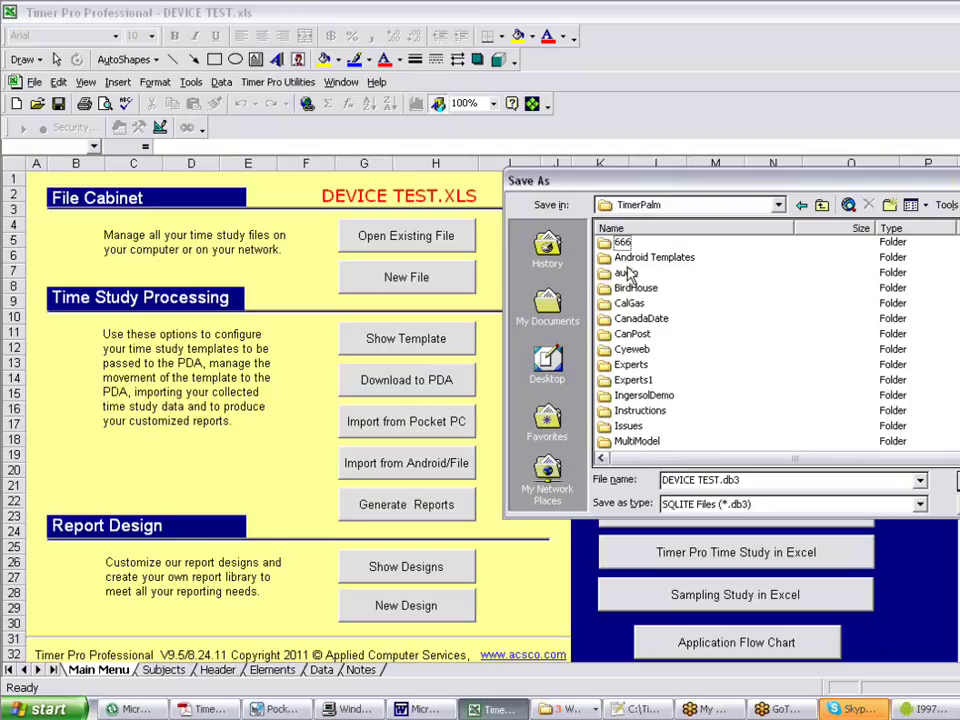
pyautogui.doubleClick(654, 256)
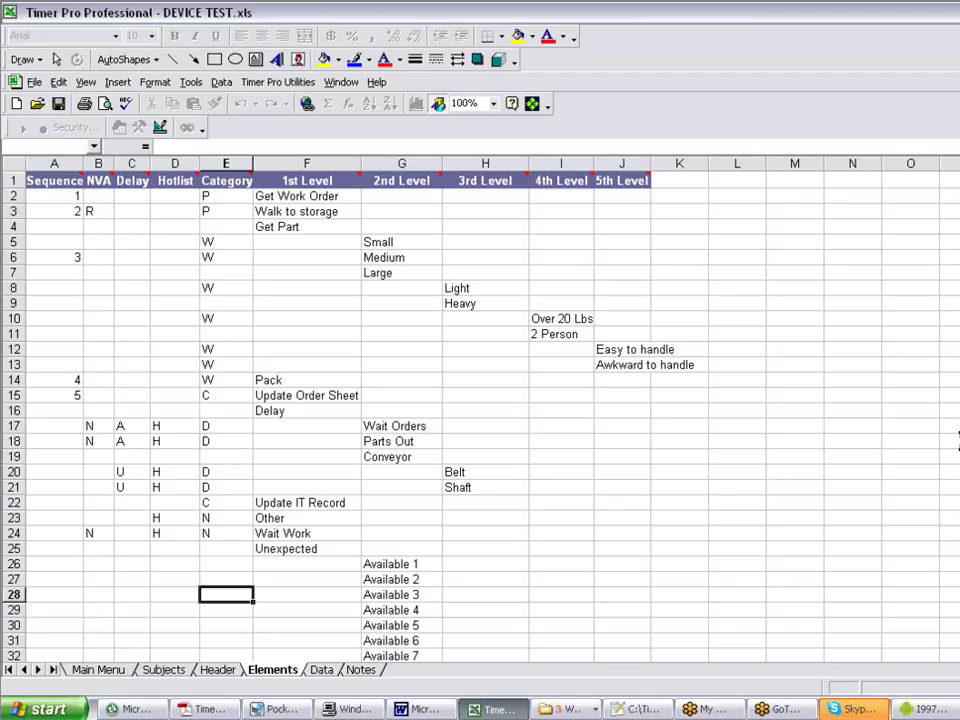
pyautogui.click(218, 668)
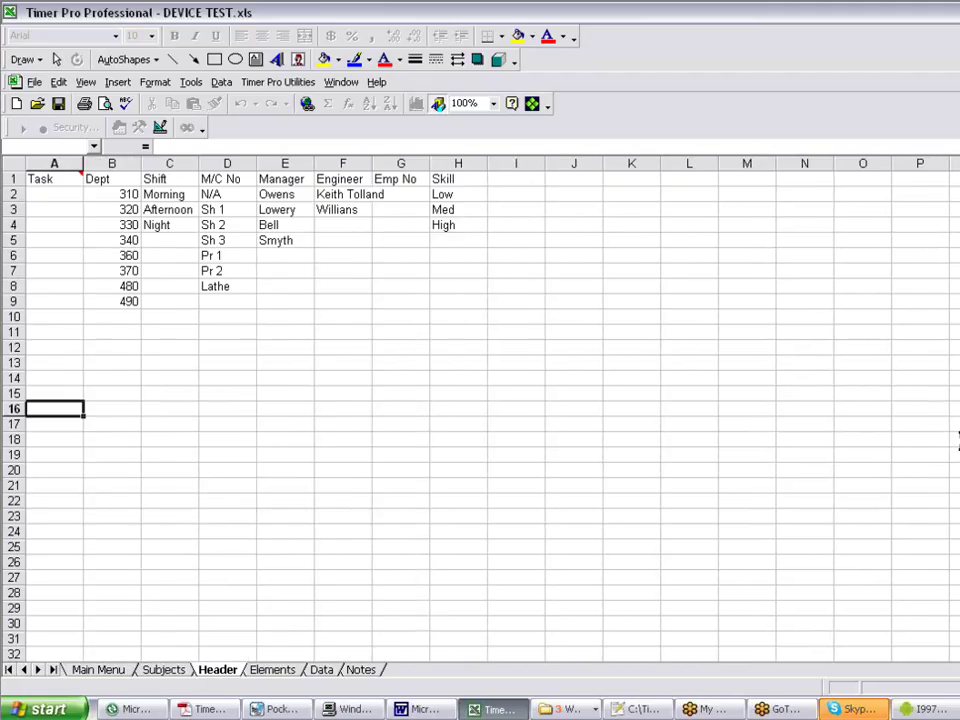
pyautogui.click(320, 668)
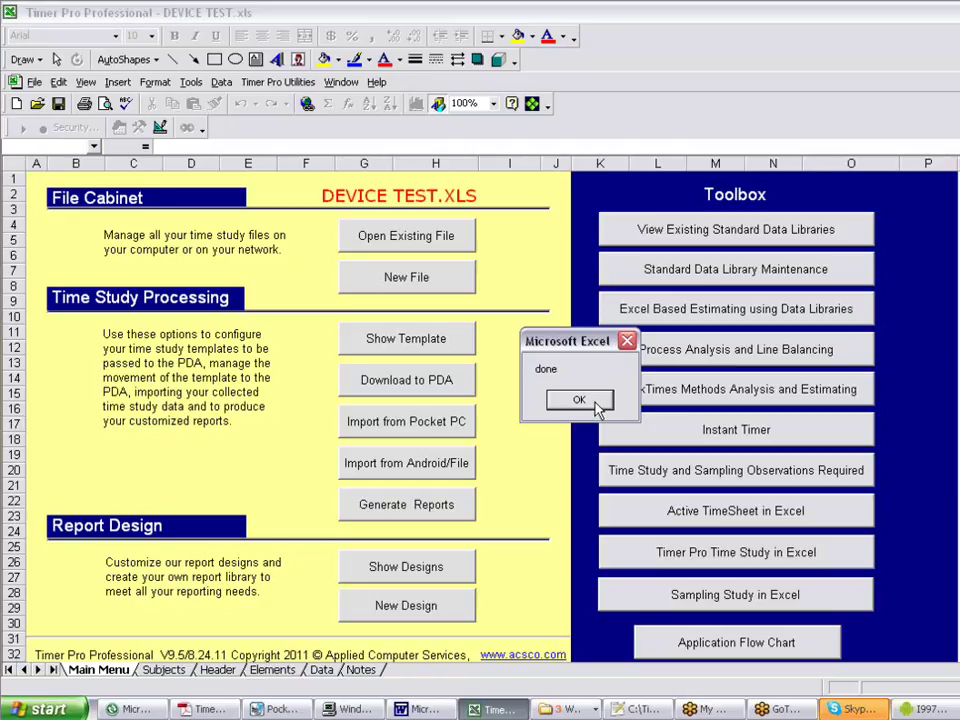
pyautogui.click(578, 400)
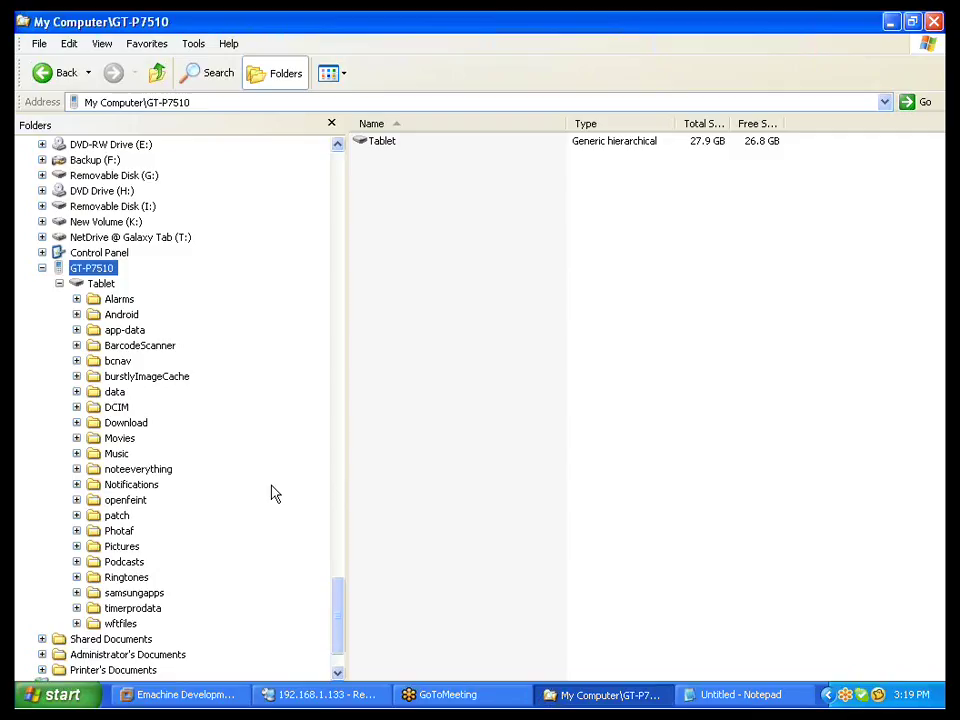
pyautogui.moveTo(128, 272)
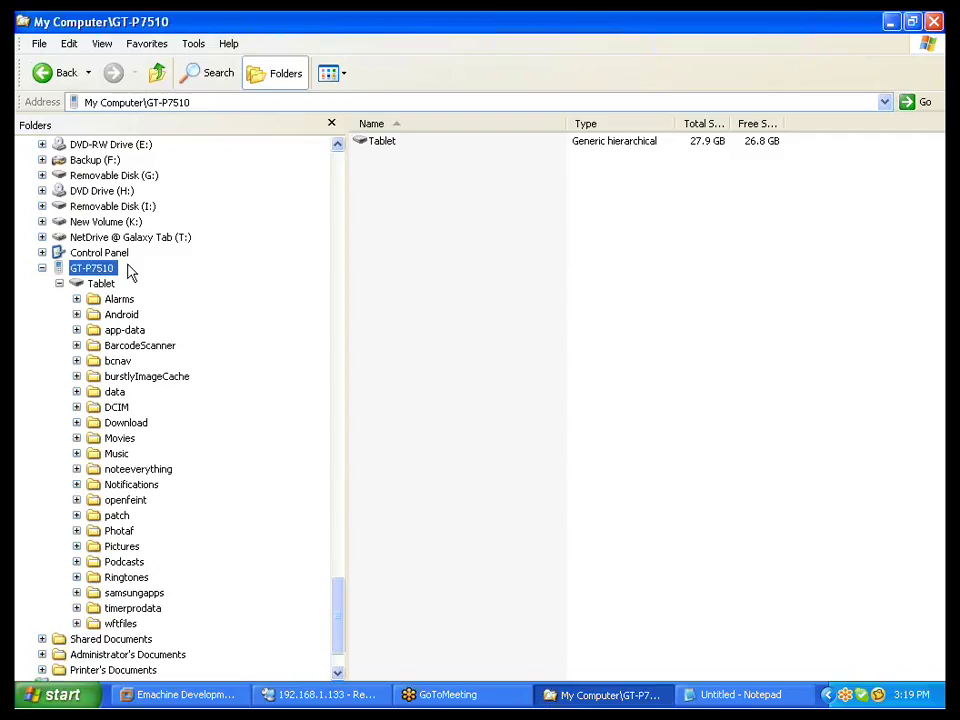
pyautogui.moveTo(334, 522)
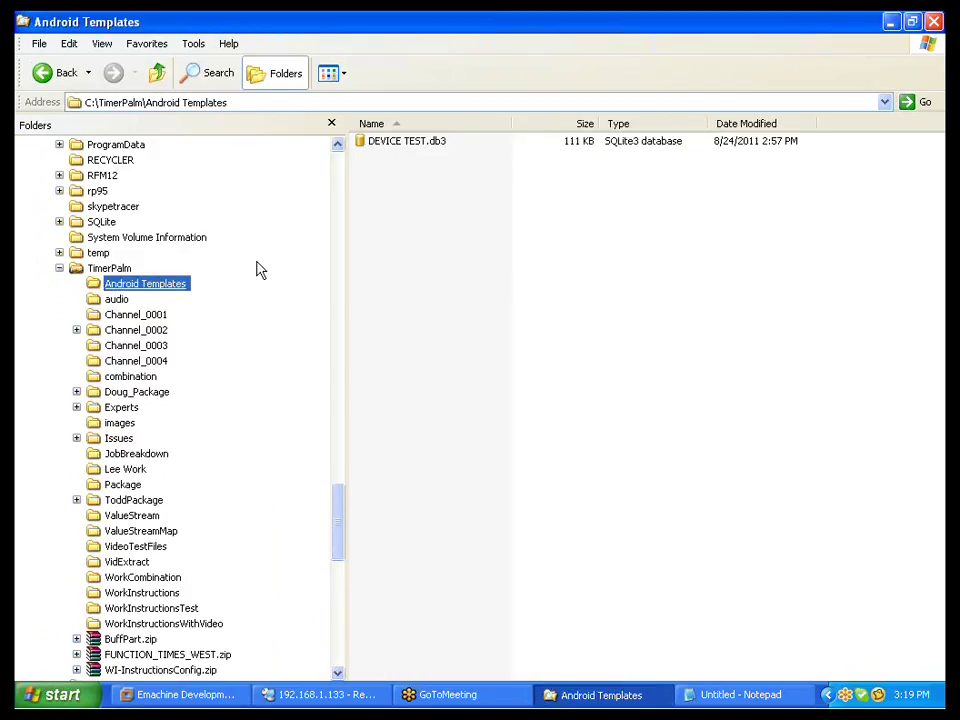
pyautogui.moveTo(408, 140)
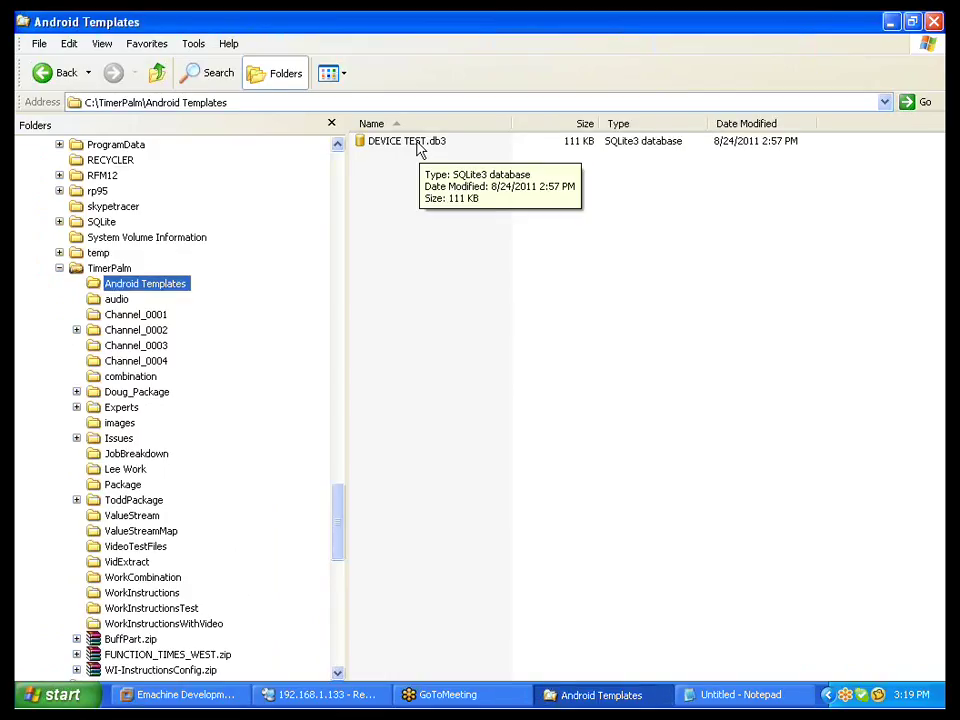
# Step: Copy DEVICE TEST.db3 from the PC's Android Templates folder
pyautogui.rightClick(408, 140)
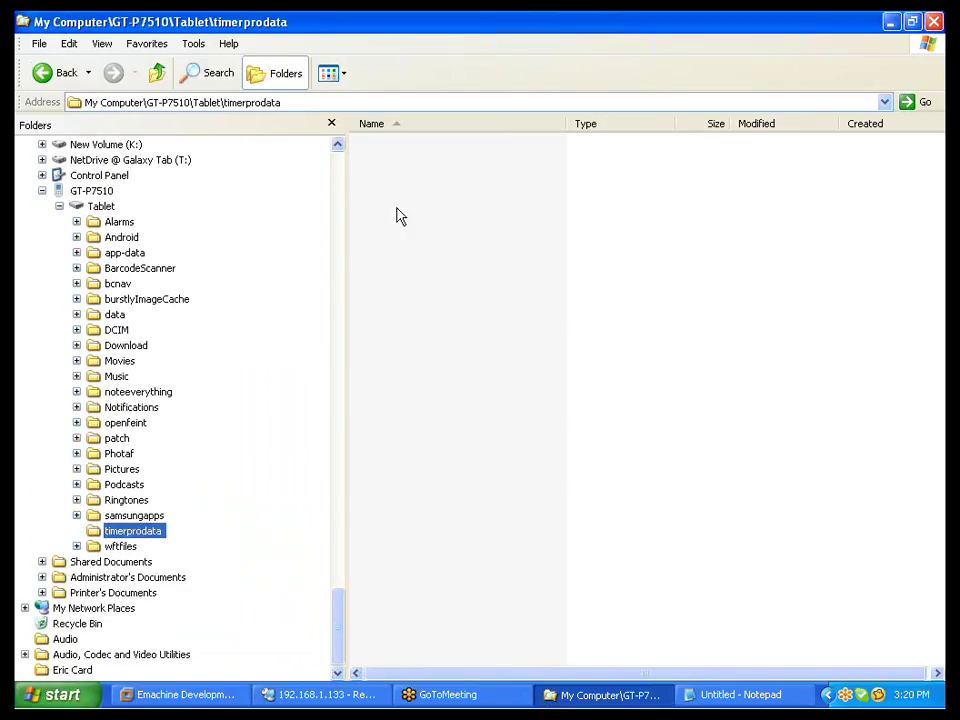
# Step: Paste DEVICE TEST.db3 into the tablet's timerprodata folder, then copy the pasted file
pyautogui.rightClick(400, 216)
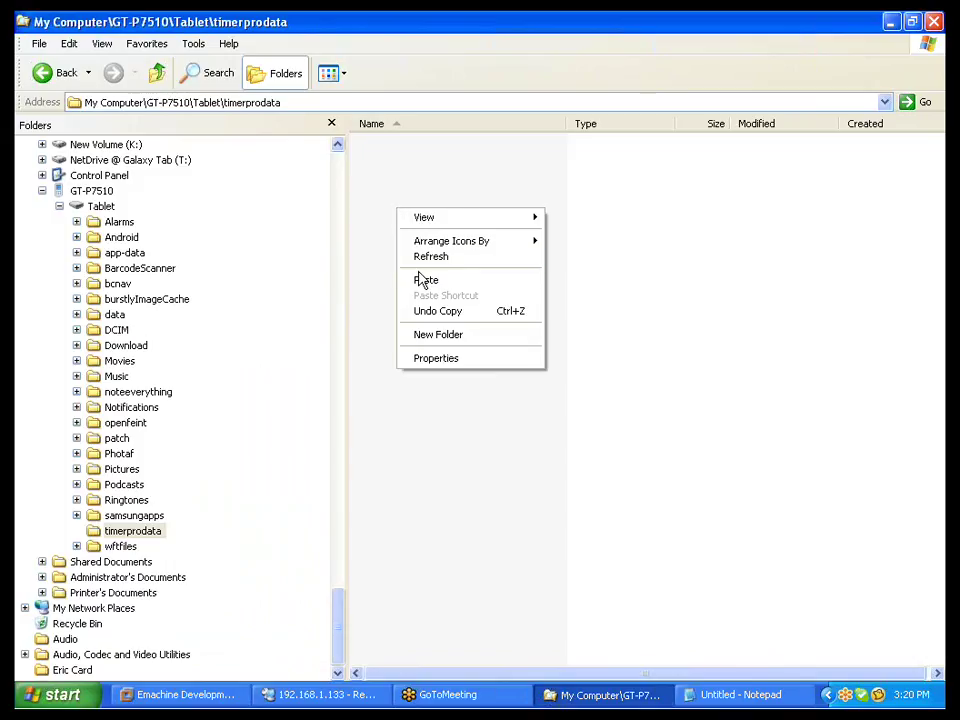
pyautogui.click(426, 280)
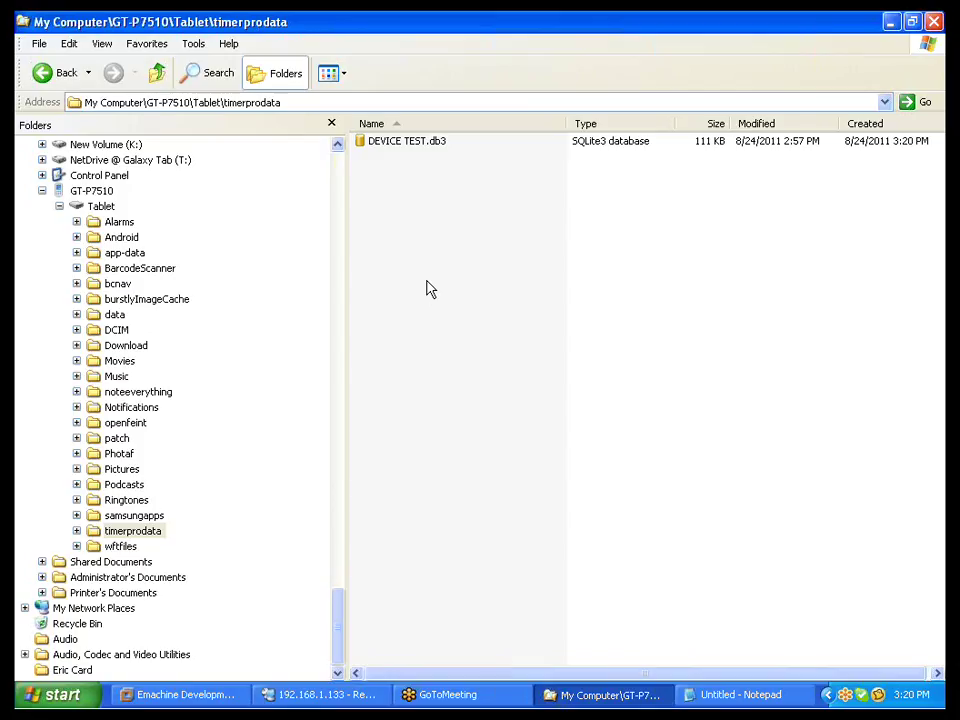
pyautogui.moveTo(448, 248)
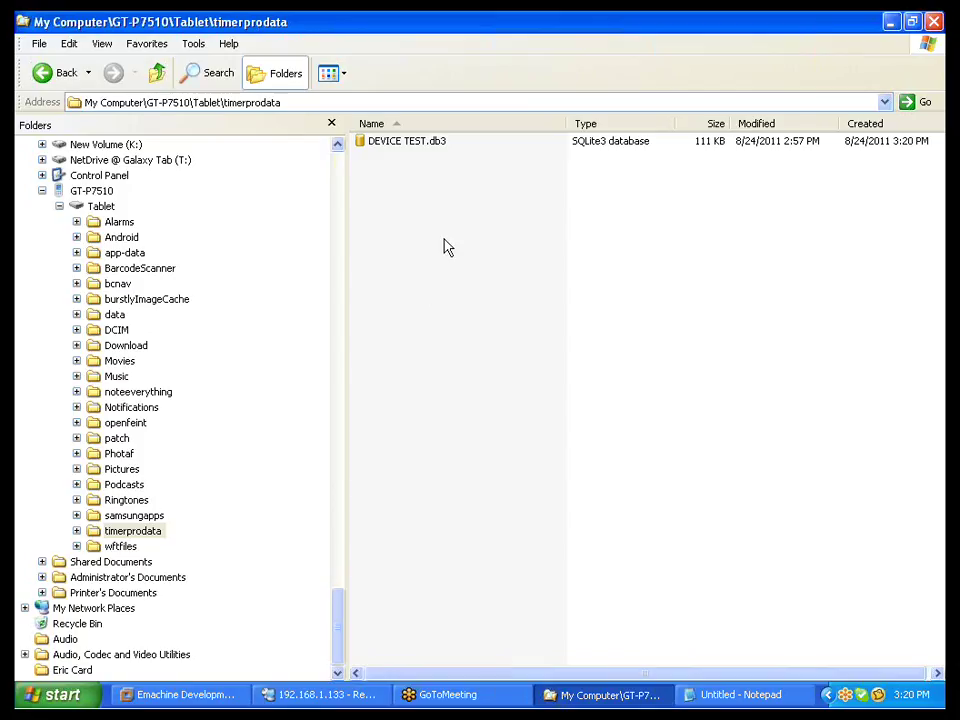
pyautogui.moveTo(410, 144)
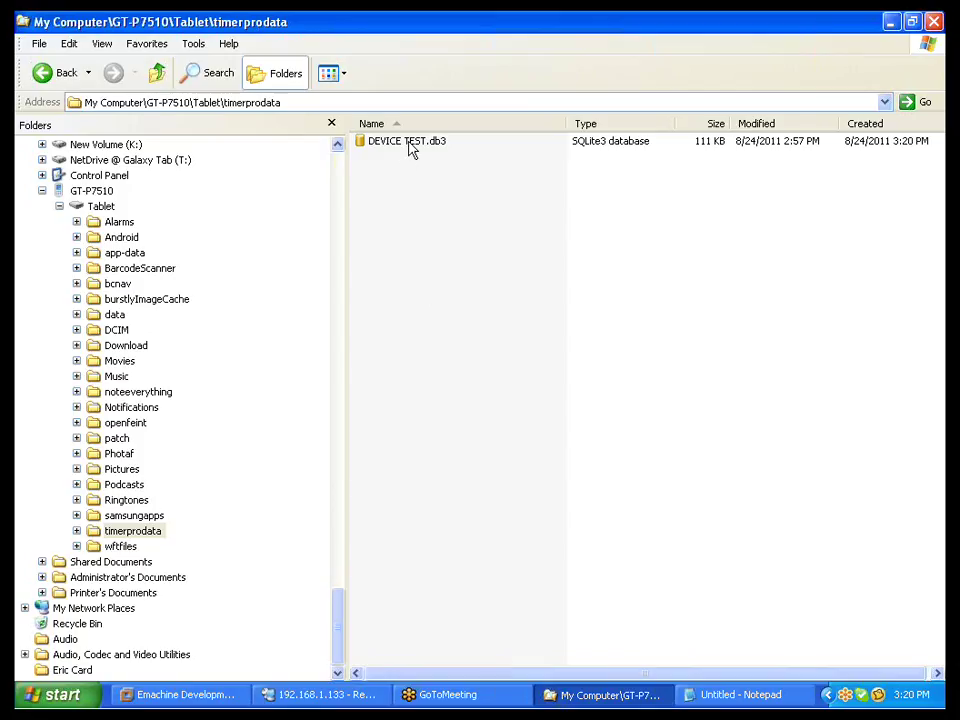
pyautogui.rightClick(406, 140)
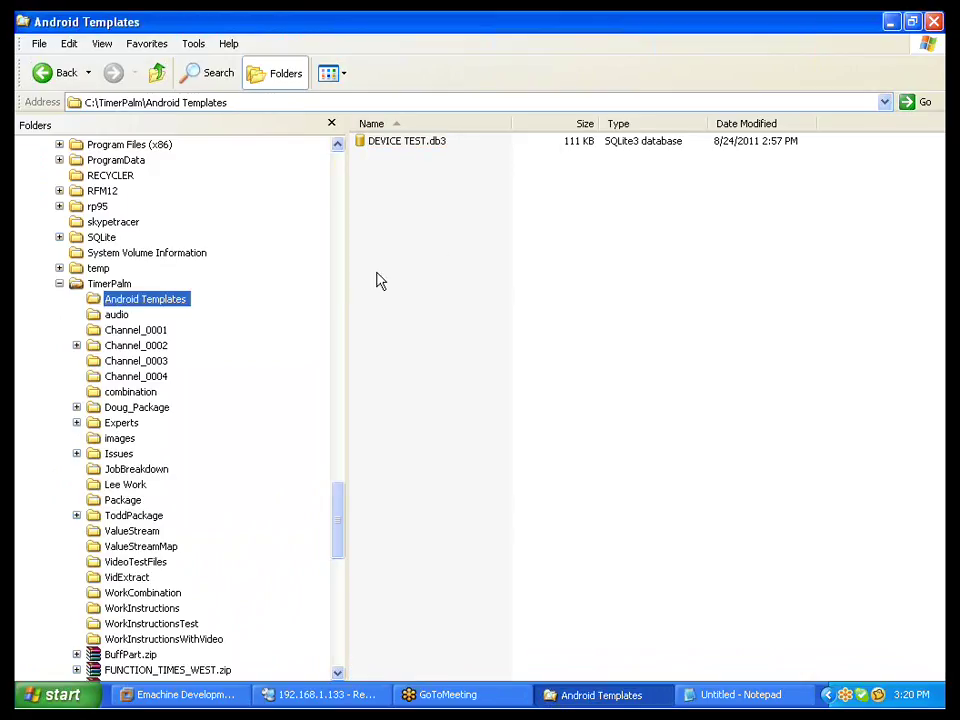
# Step: Paste DEVICE TEST.db3 into Android Templates, confirming replacement of the existing file
pyautogui.rightClick(380, 280)
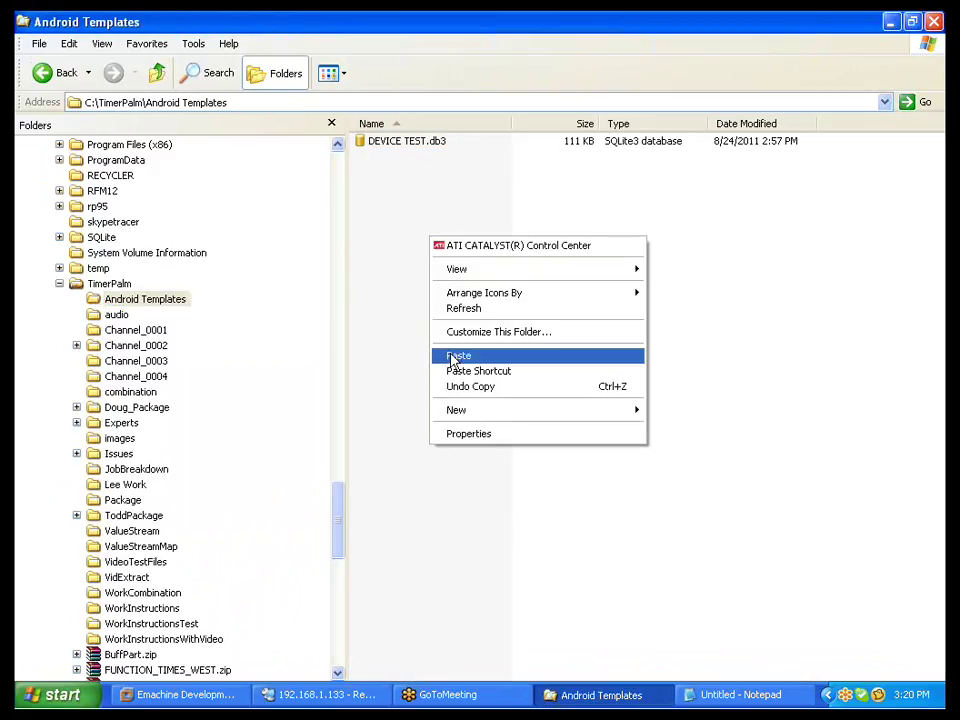
pyautogui.click(460, 356)
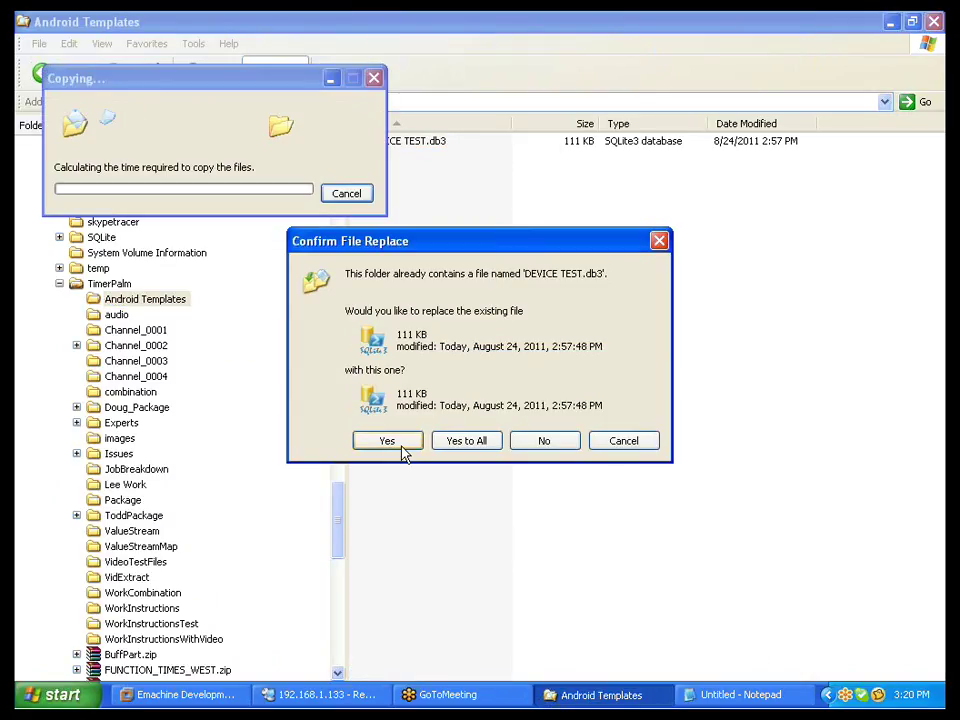
pyautogui.click(388, 440)
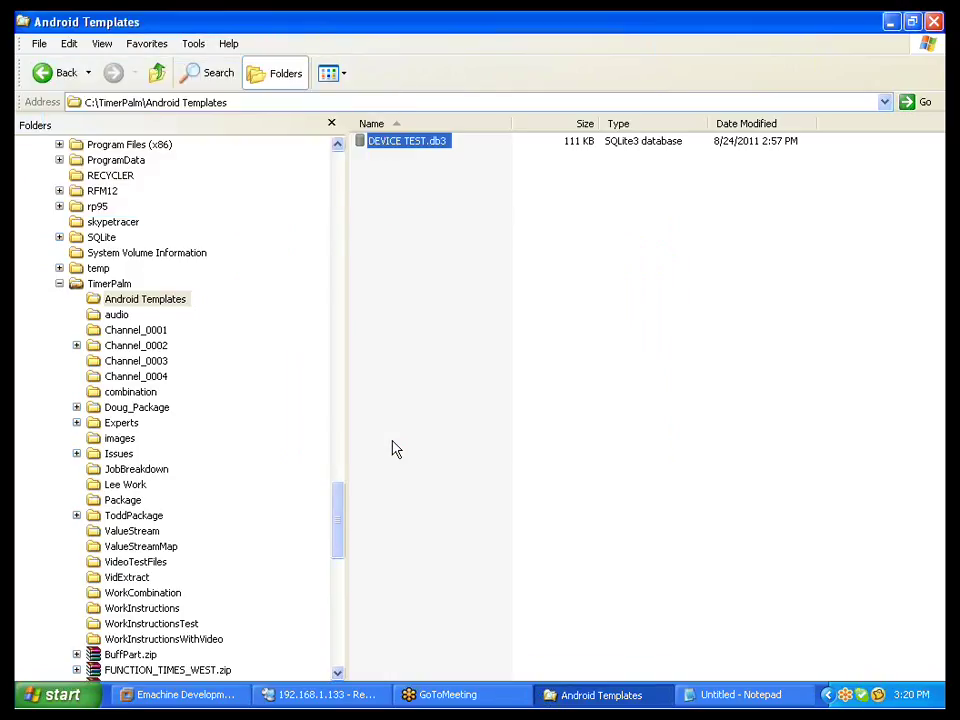
pyautogui.moveTo(616, 180)
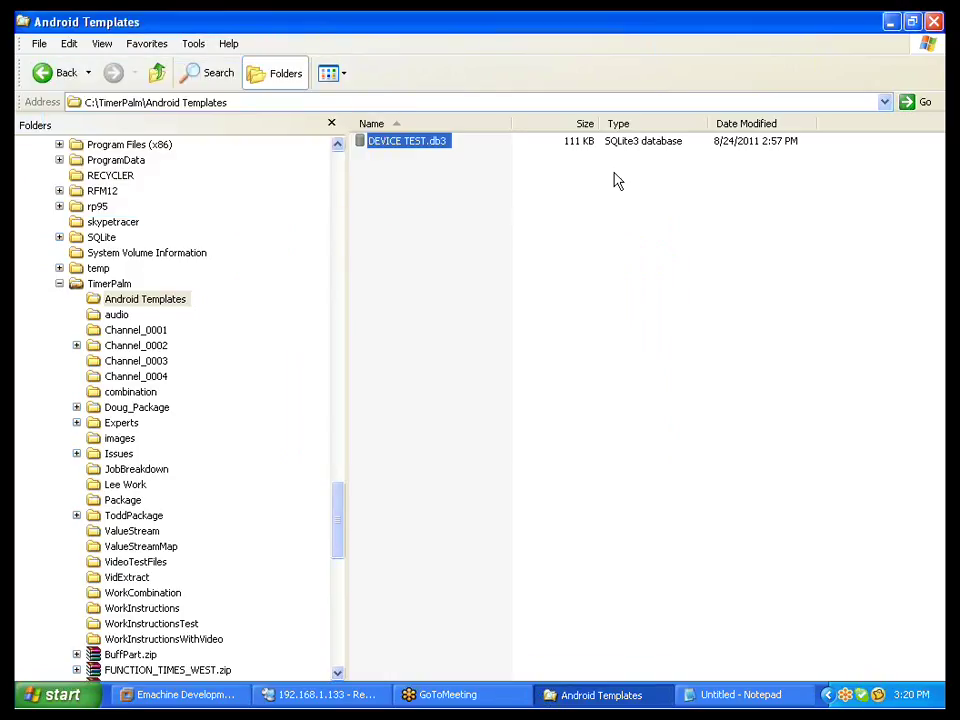